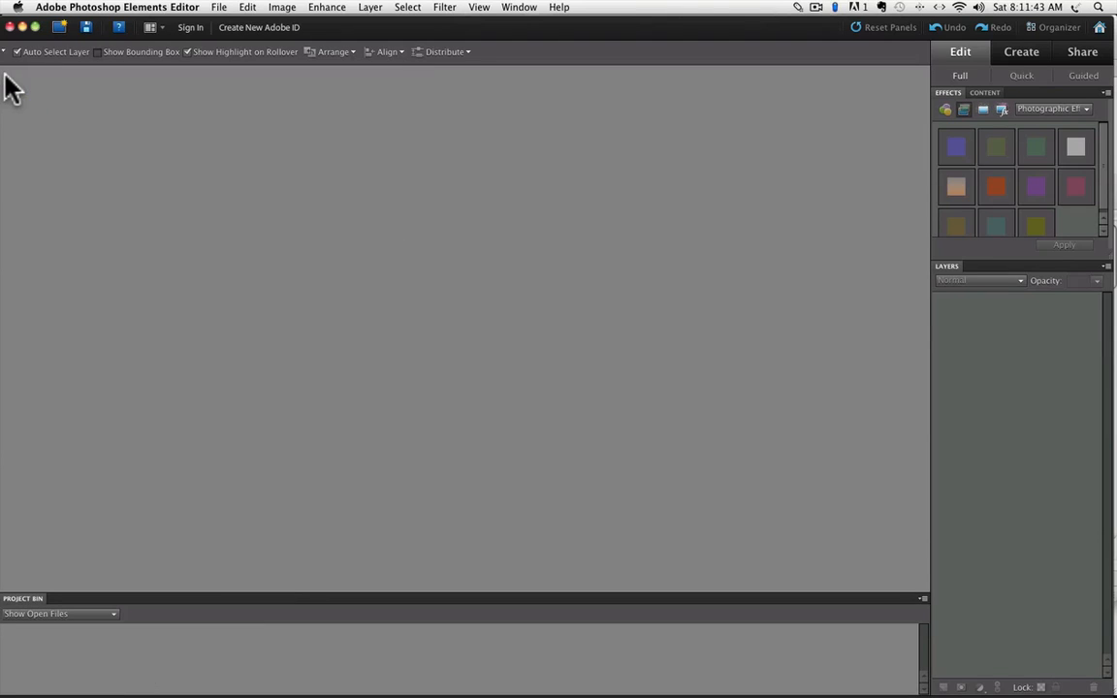
{"action": "mouse_move", "coordinate": [139, 132]}
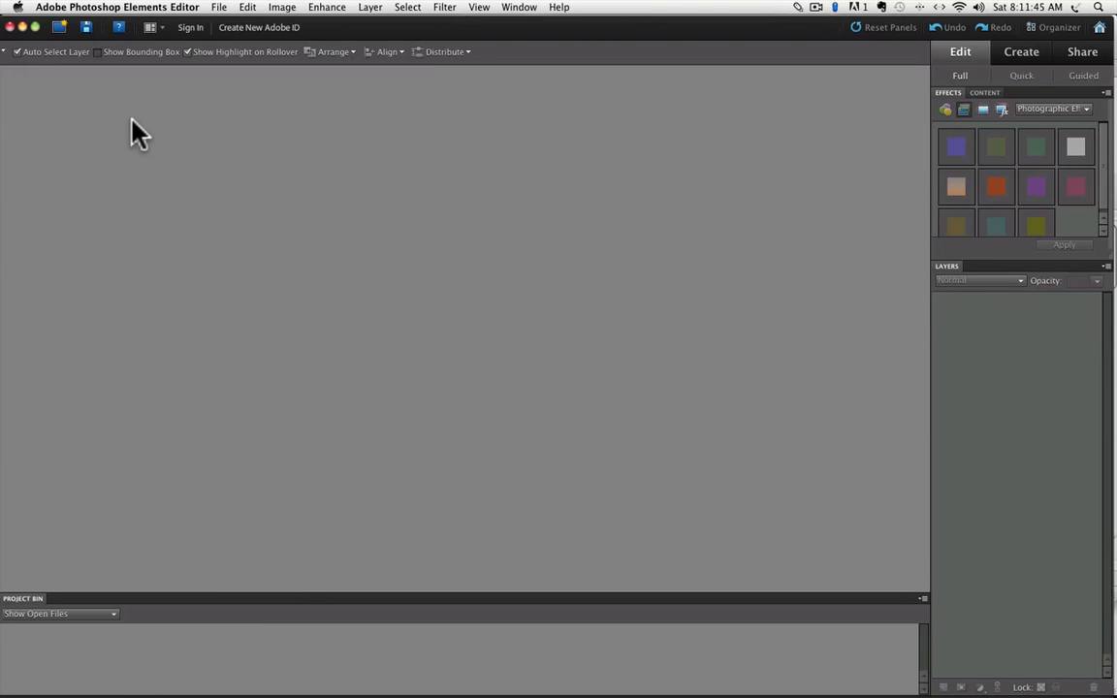
{"action": "mouse_move", "coordinate": [485, 93]}
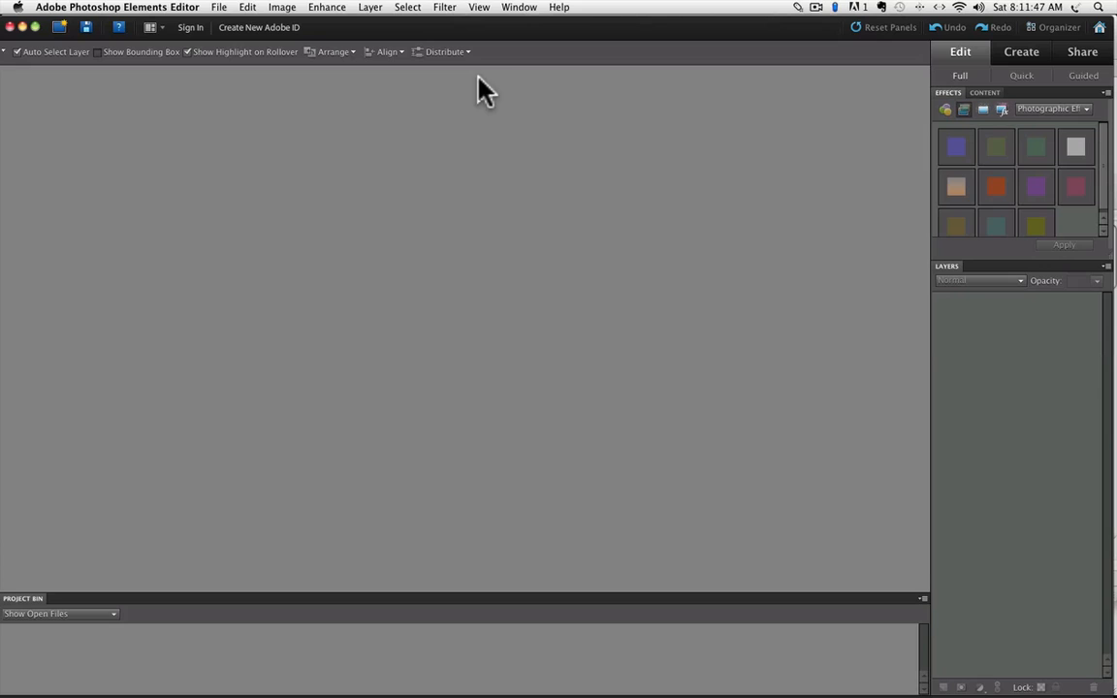
Step: Show the Tools panel again from the Window menu
{"action": "left_click", "coordinate": [520, 8]}
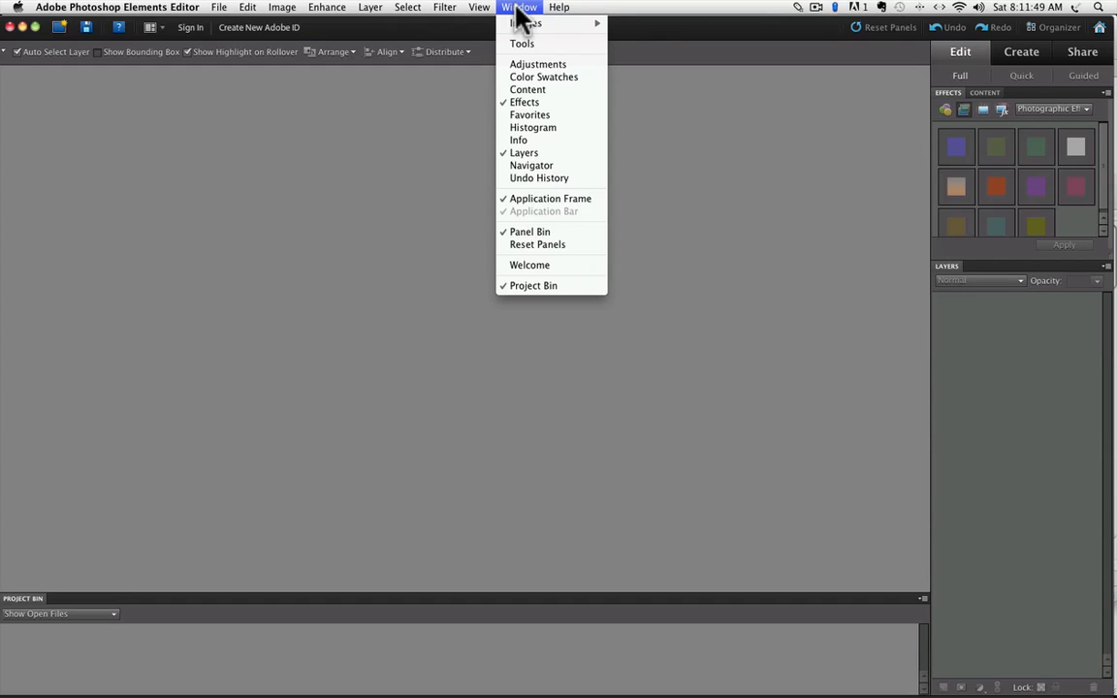
{"action": "mouse_move", "coordinate": [522, 42]}
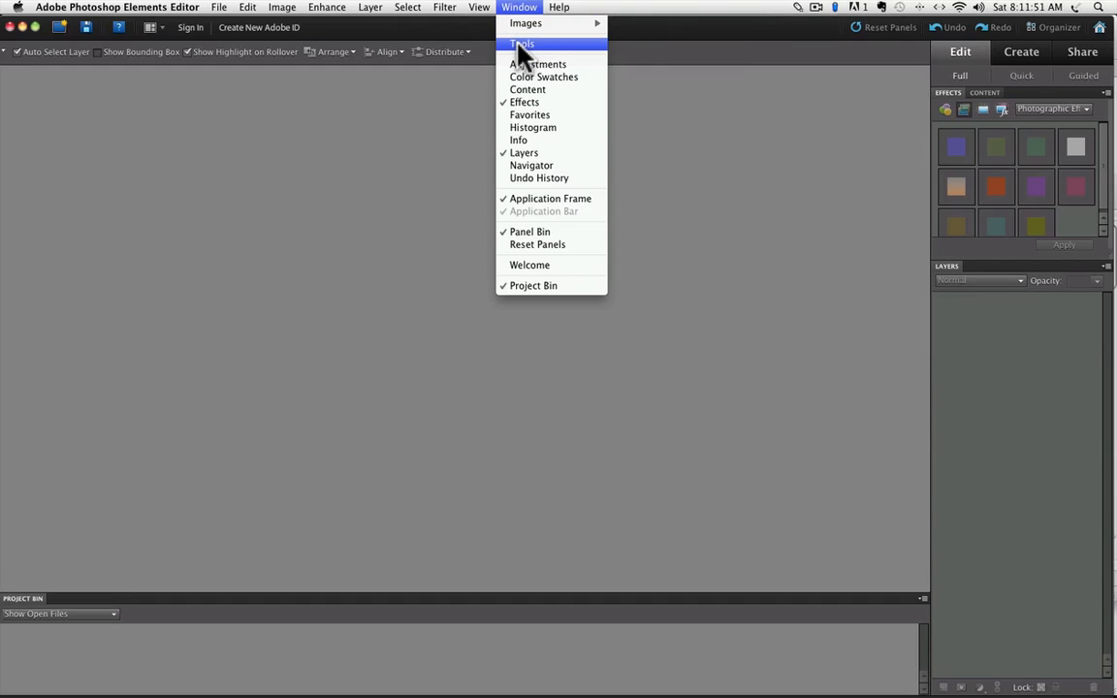
{"action": "left_click", "coordinate": [522, 42]}
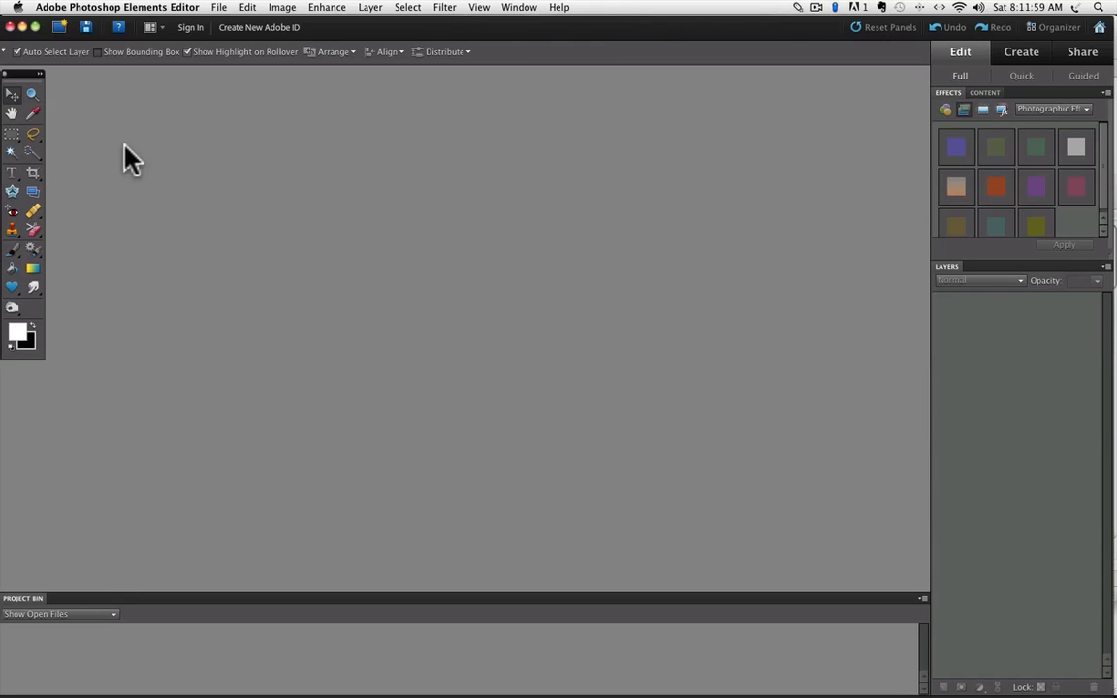
{"action": "mouse_move", "coordinate": [34, 97]}
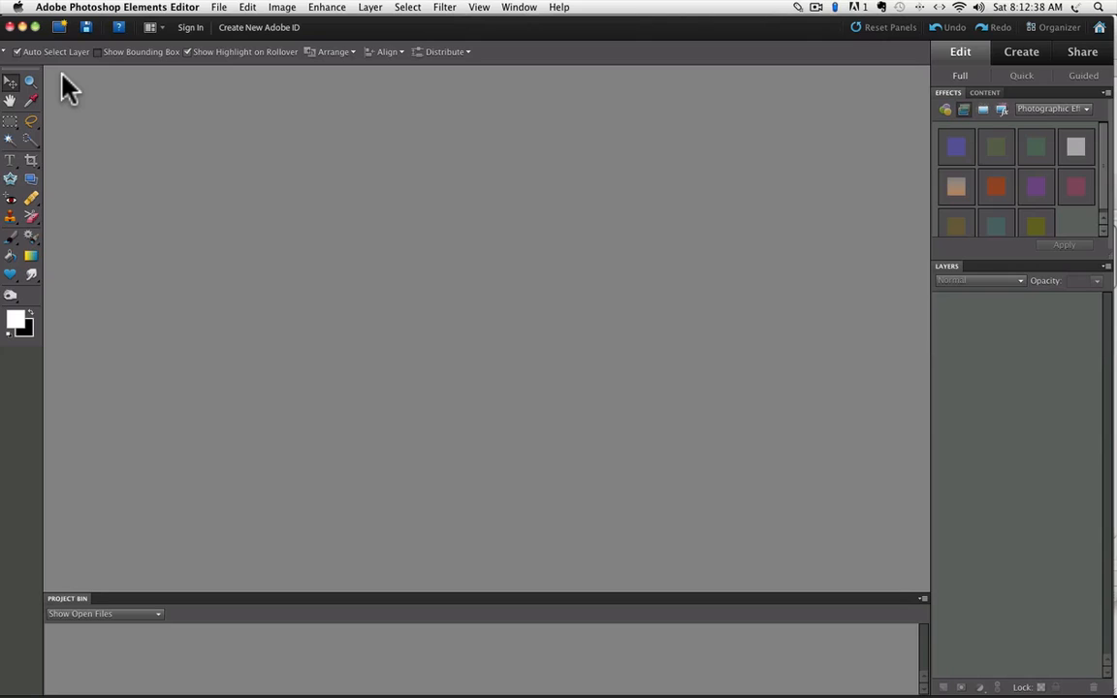
{"action": "mouse_move", "coordinate": [76, 104]}
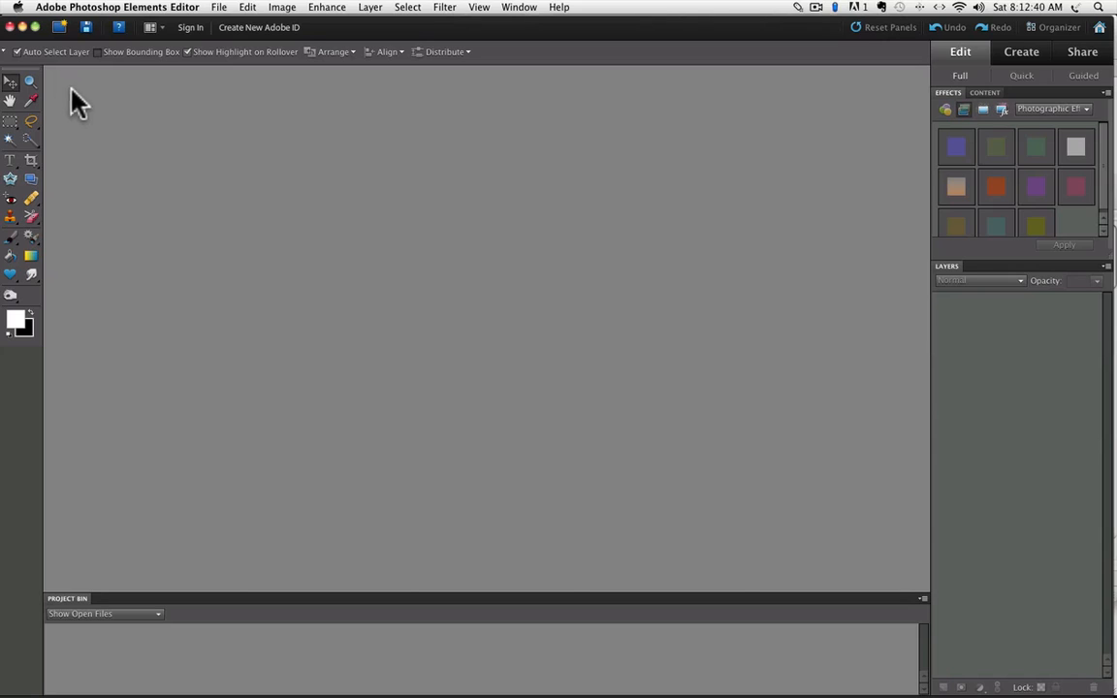
{"action": "mouse_move", "coordinate": [931, 48]}
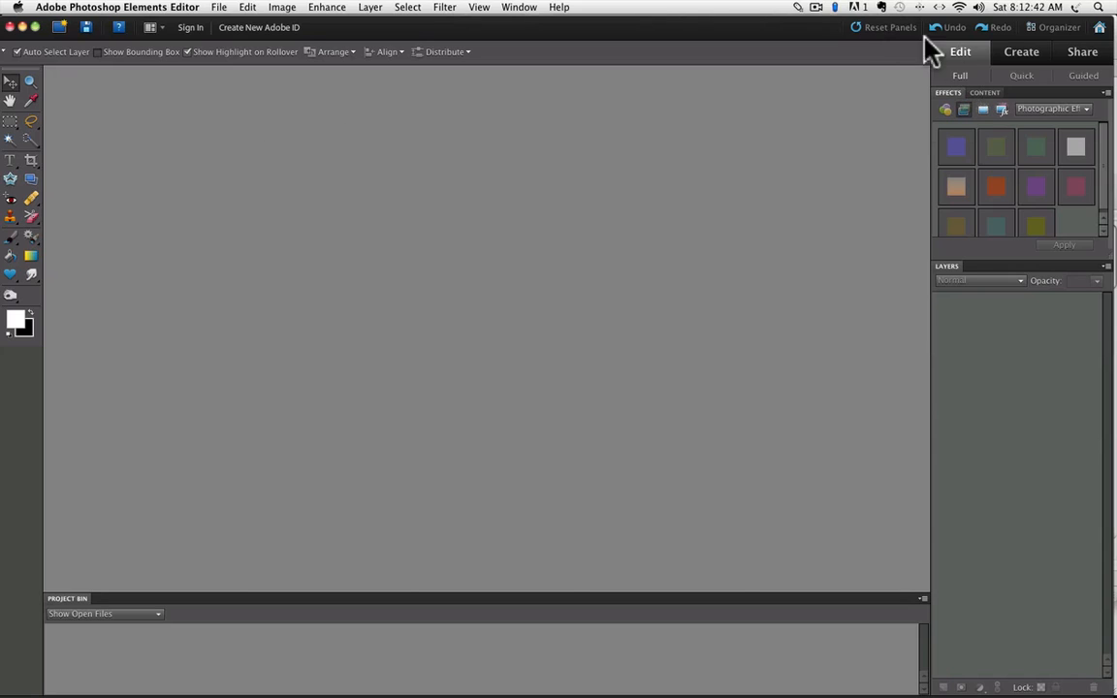